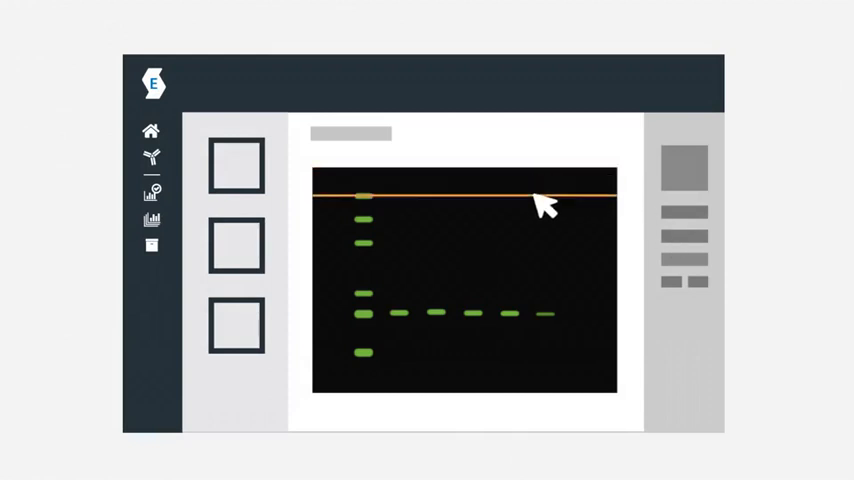
Step: Mark the first two validation workflows complete and drag both range handles so the midpoint is 16.3 µg
left_click(236, 164)
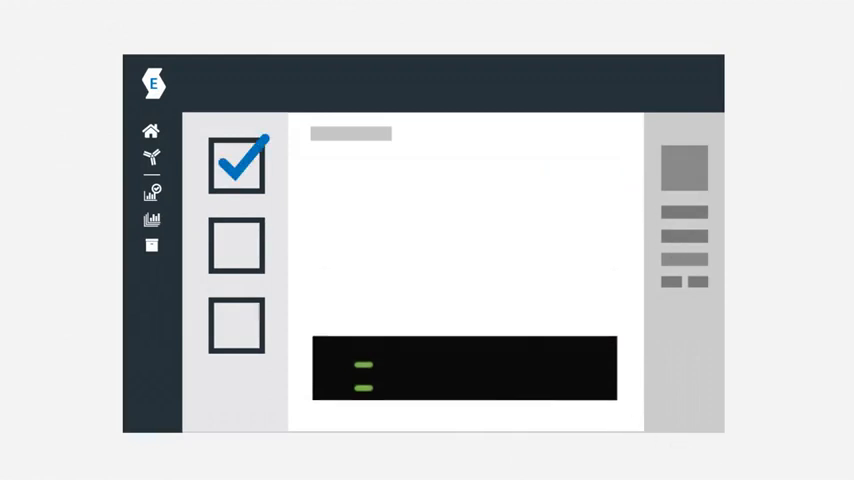
left_click(236, 244)
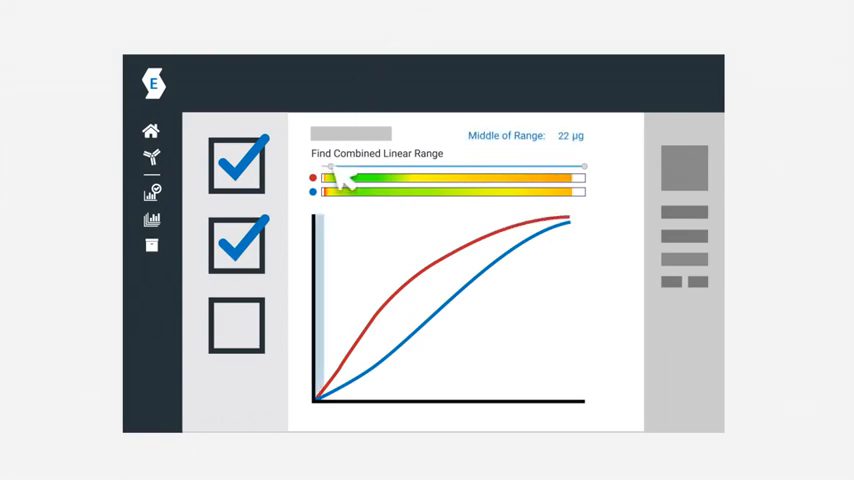
left_click_drag(340, 176, 520, 176)
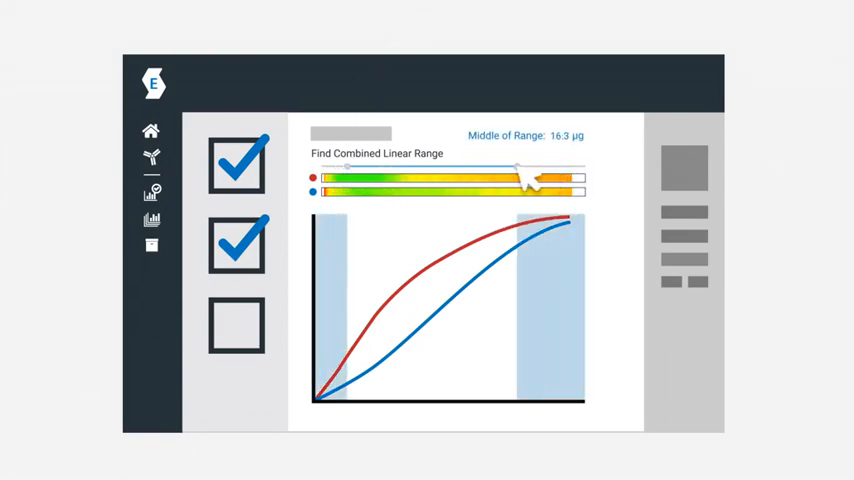
left_click_drag(520, 178, 390, 166)
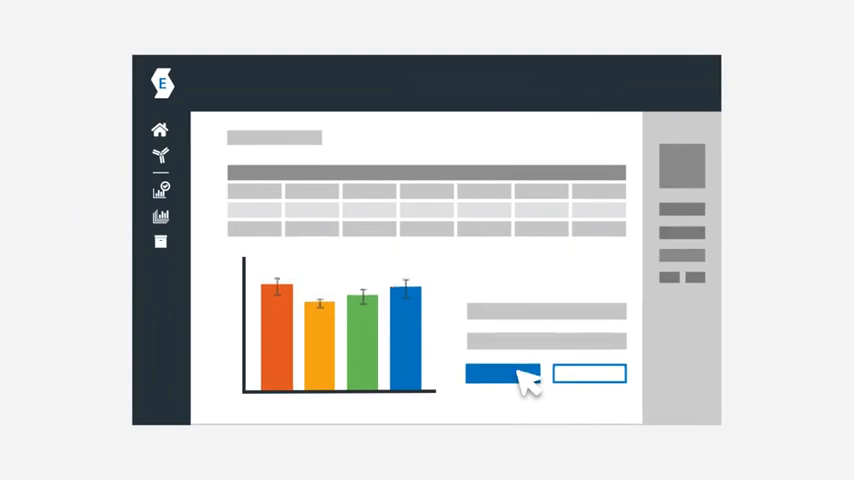
Step: Regenerate the chart to show the four coloured fold-change bars with error bars
left_click(500, 372)
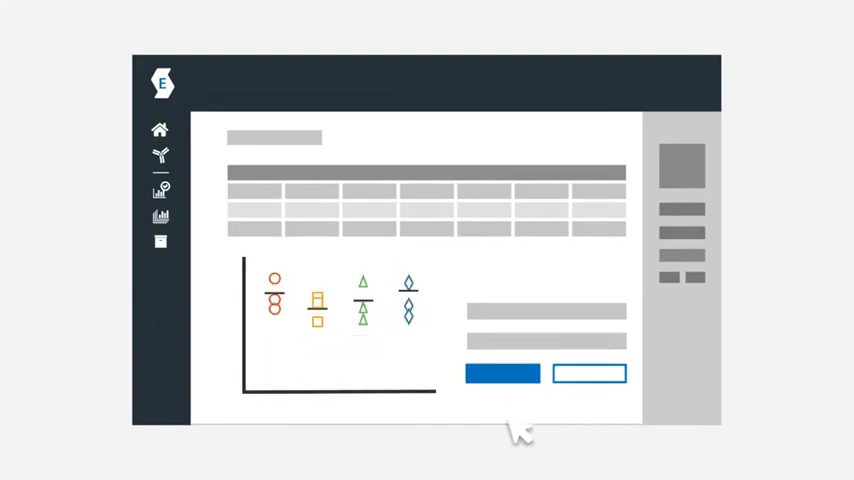